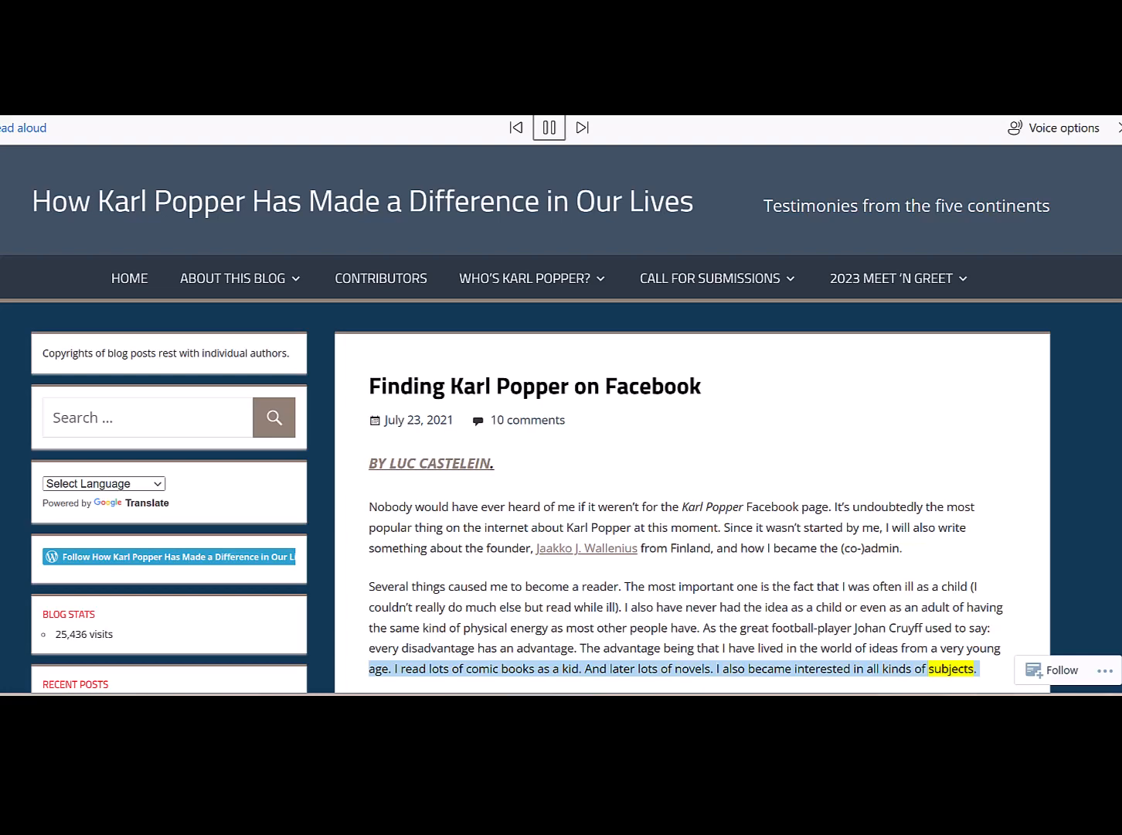
{"action": "scroll", "scroll_direction": "down", "scroll_amount": 3}
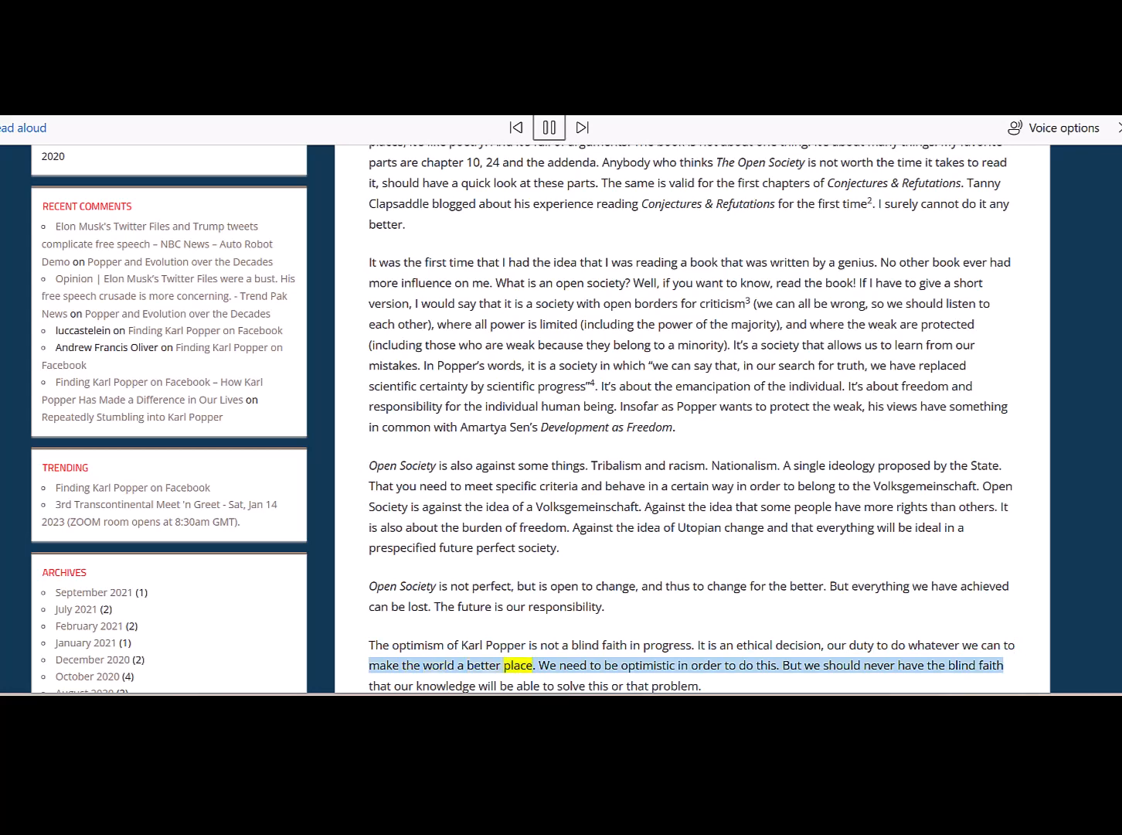
{"action": "scroll", "scroll_direction": "down", "scroll_amount": 3}
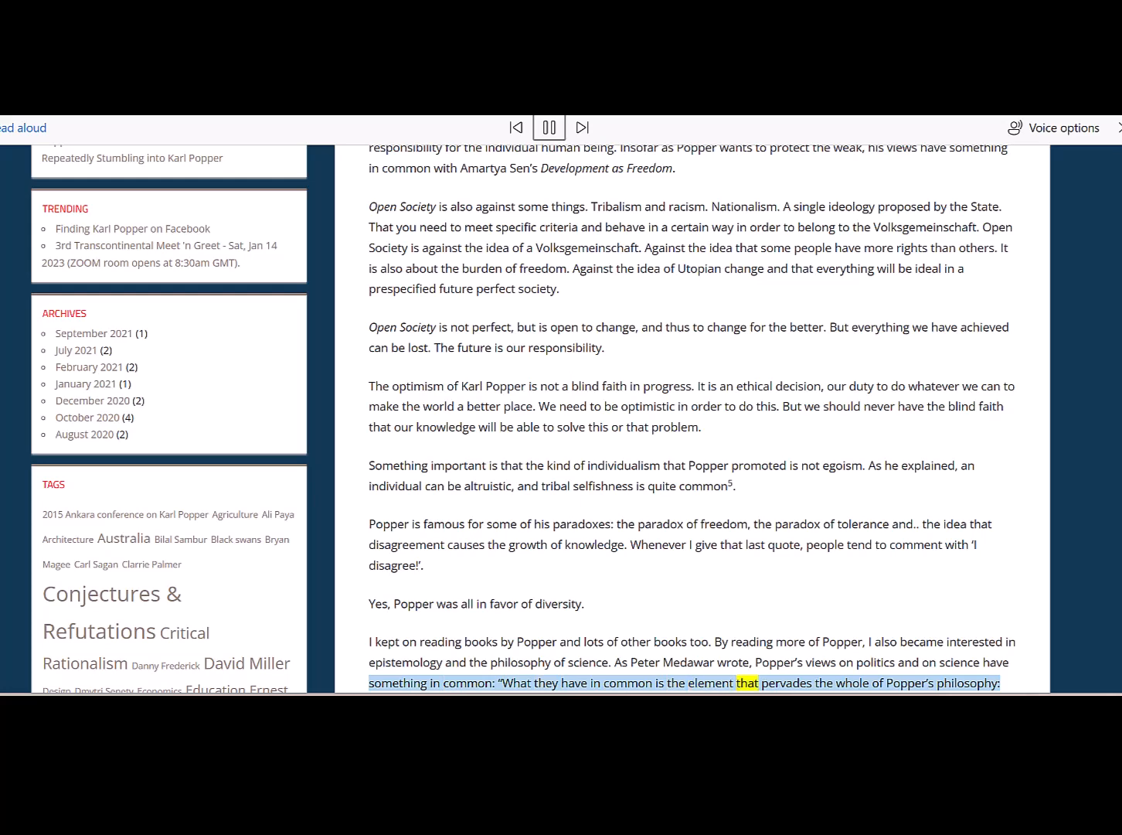
{"action": "scroll", "scroll_direction": "down", "scroll_amount": 3}
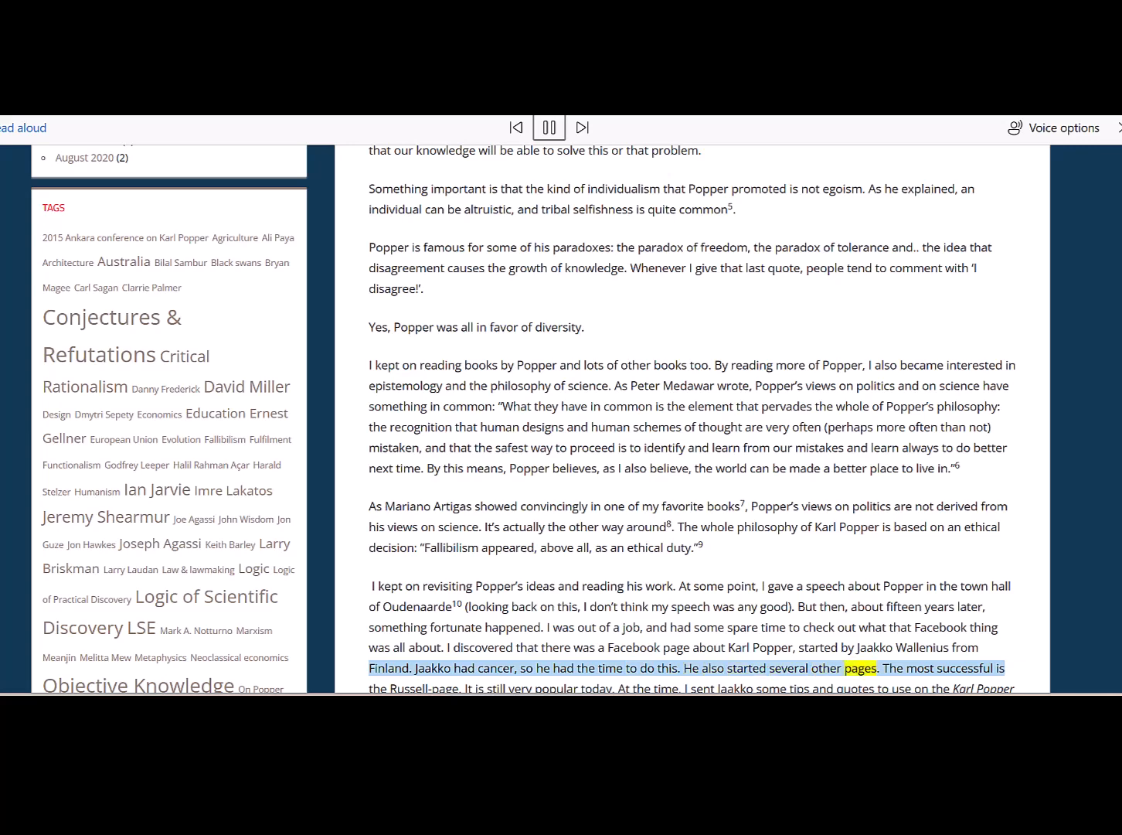
{"action": "scroll", "scroll_direction": "down", "scroll_amount": 3}
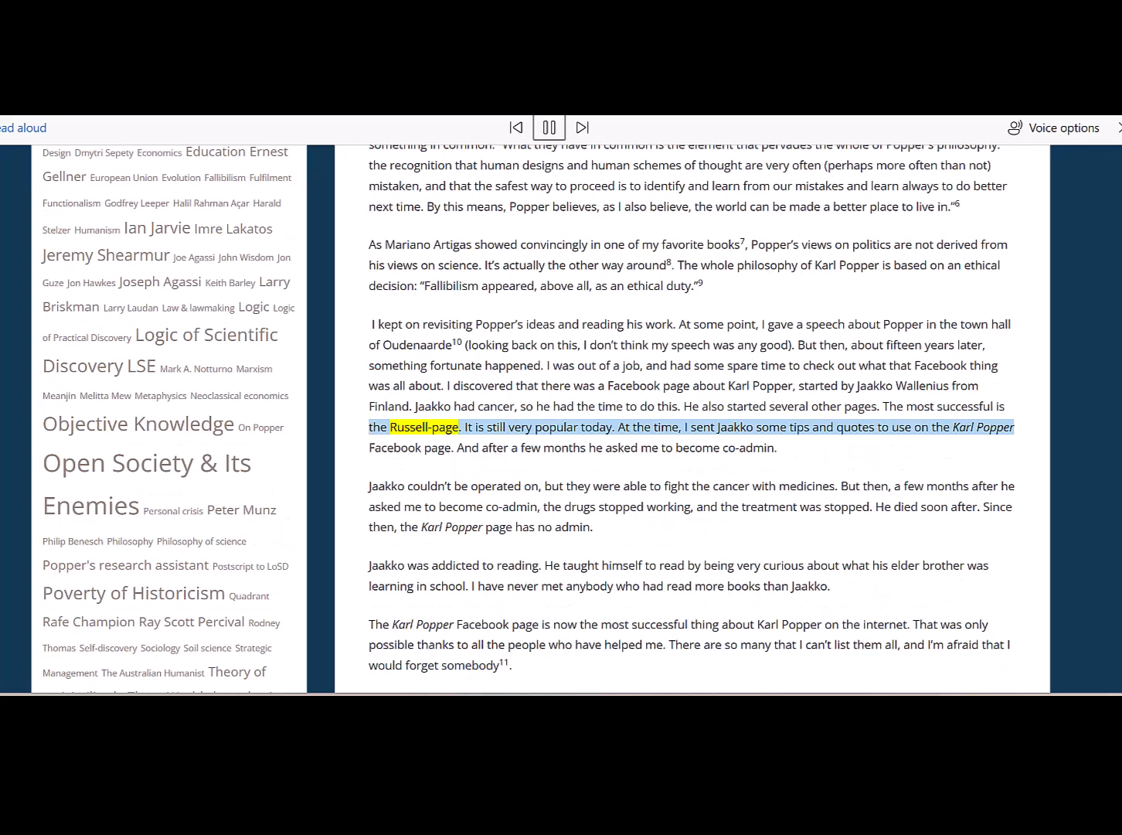